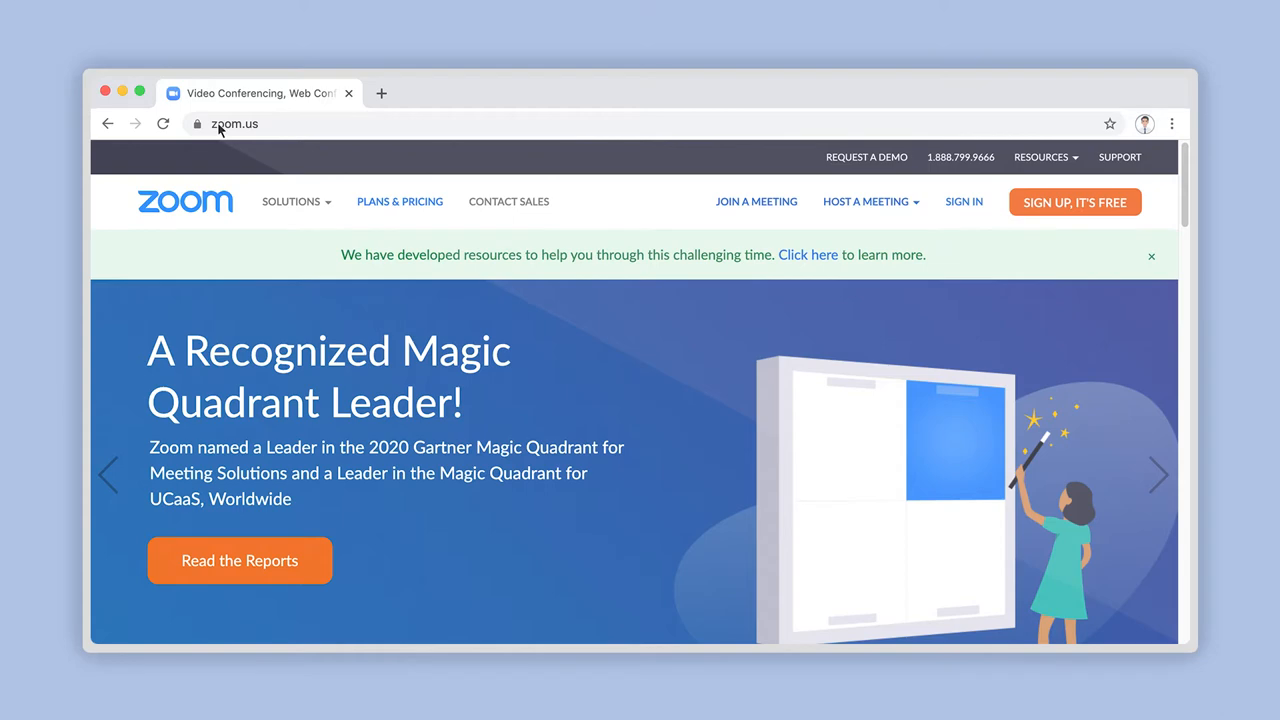
- Sign in to the Zoom account with the email and password from zoom.us
click(963, 201)
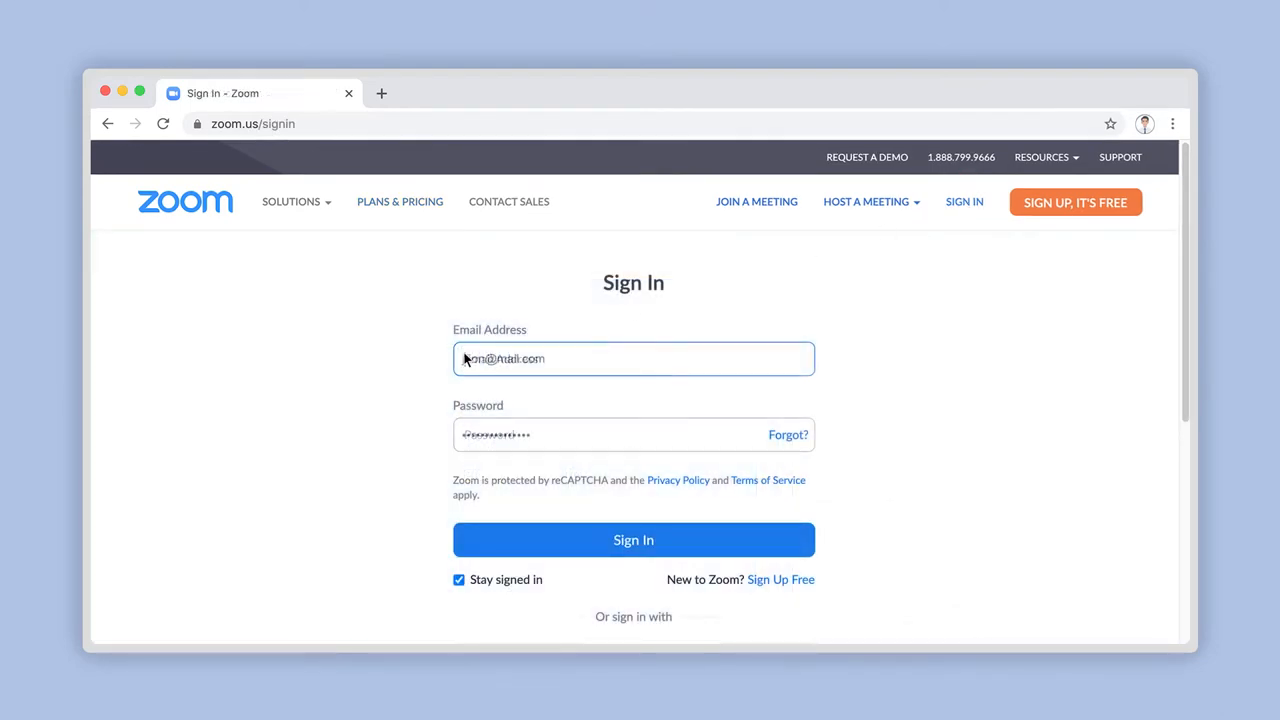
click(633, 540)
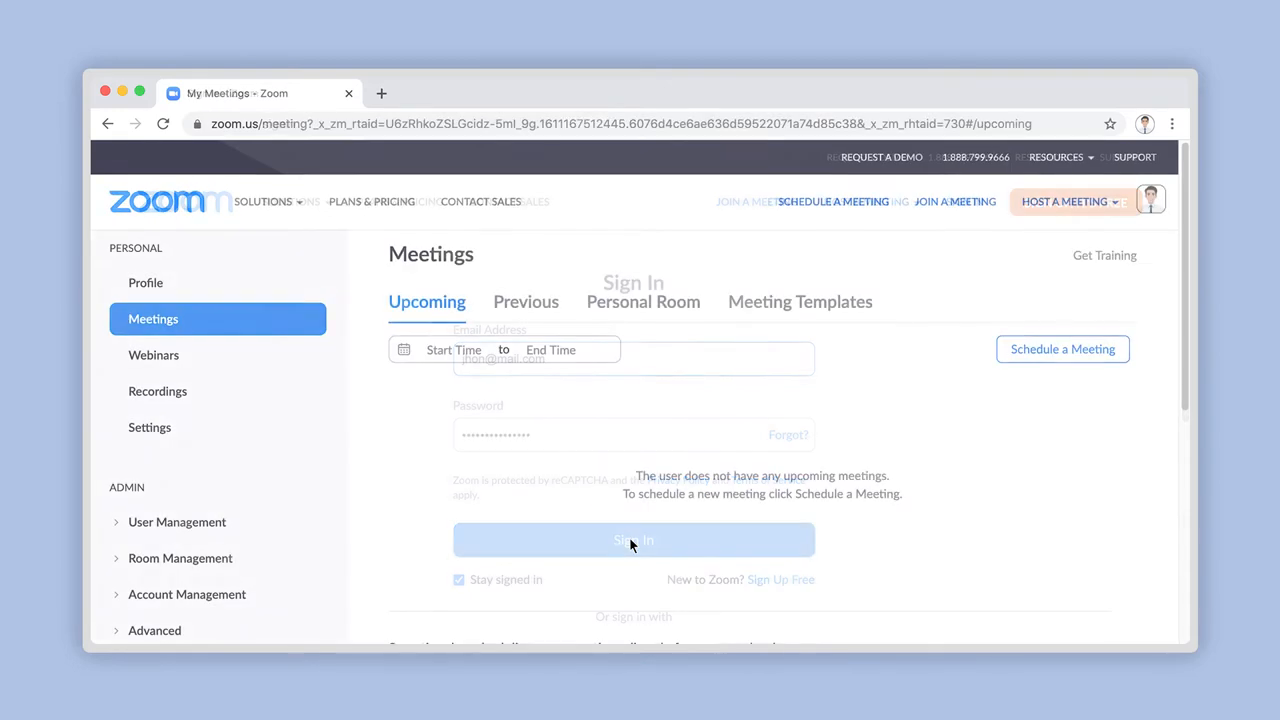
click(633, 540)
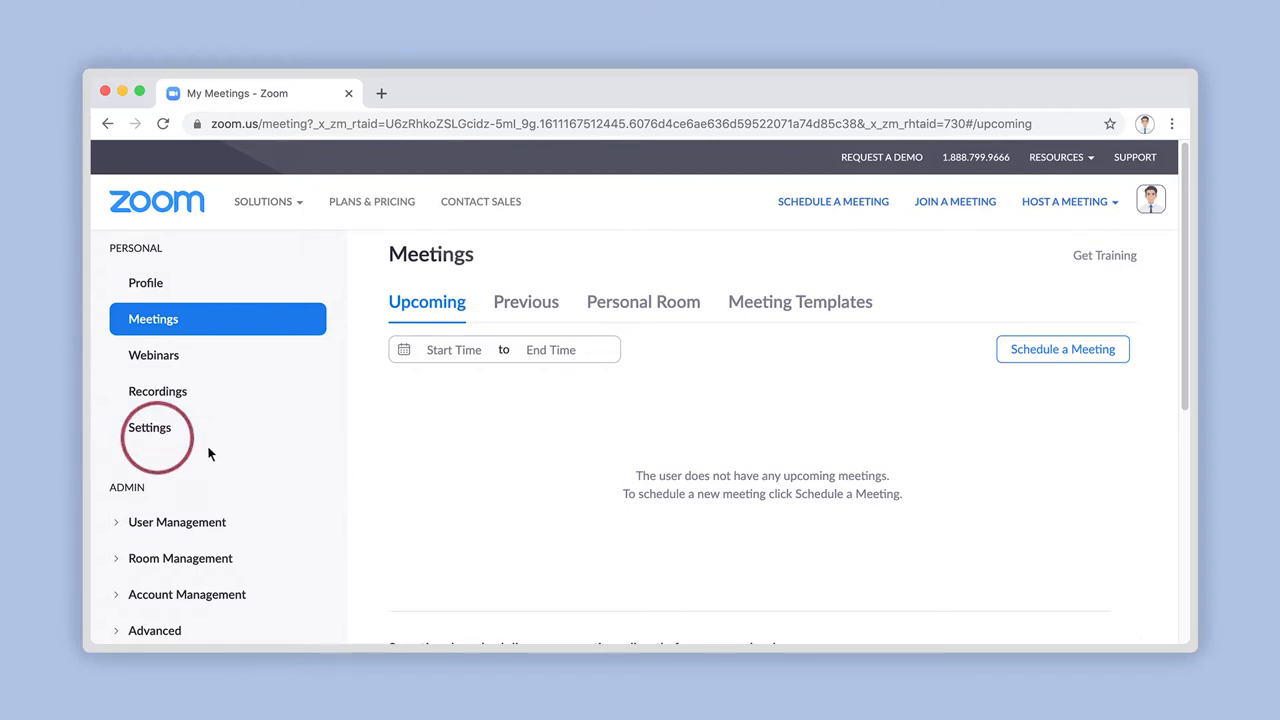
- Go to Settings and jump to the In Meeting (Basic) section
click(149, 428)
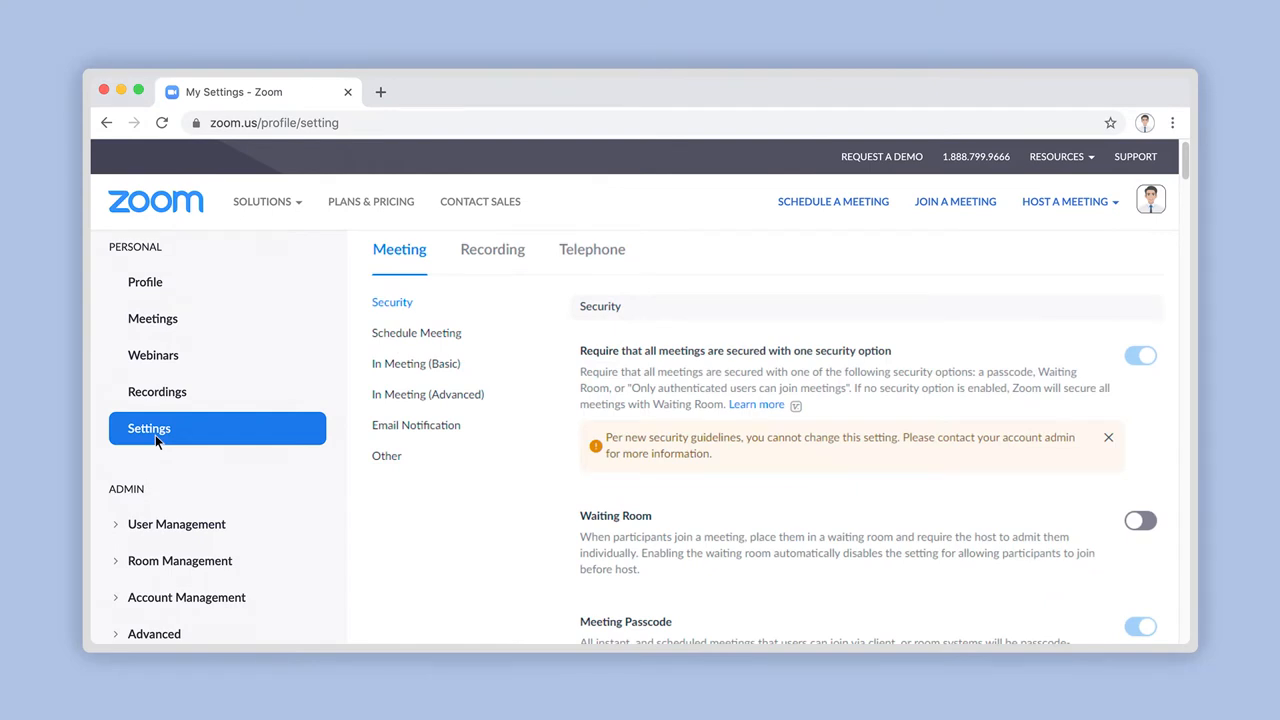
click(416, 363)
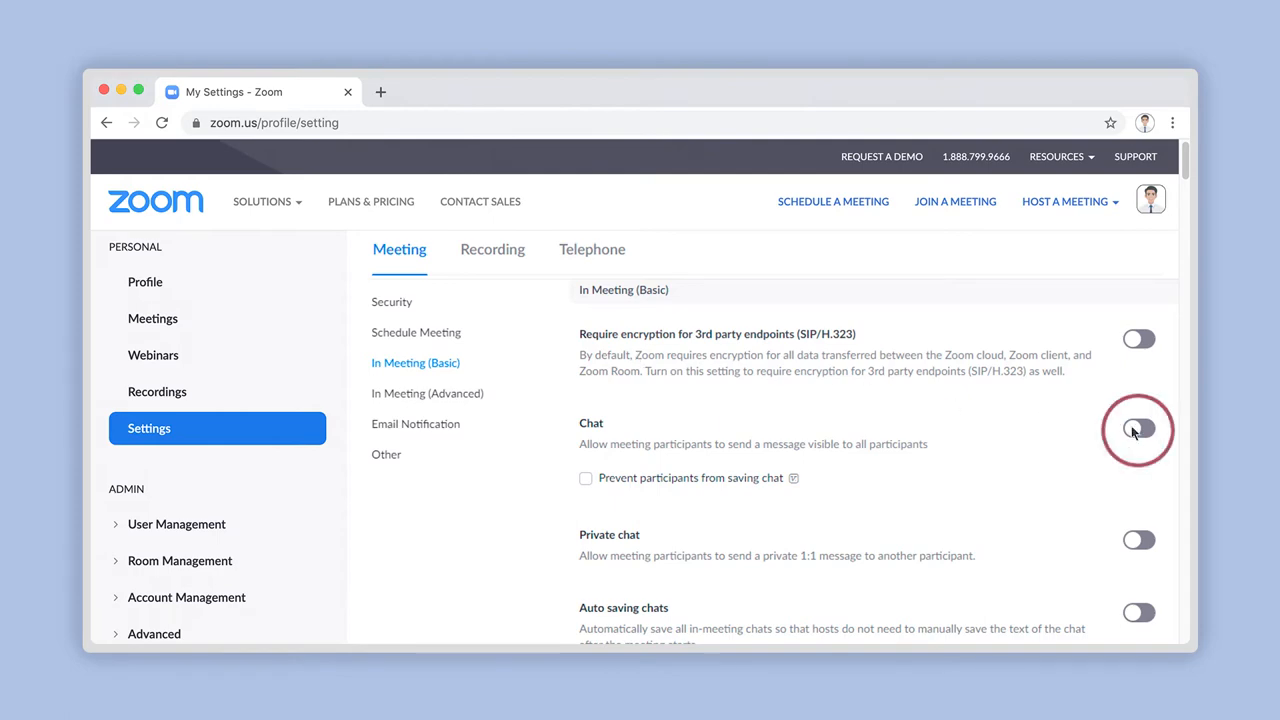
- Enable in-meeting Chat with Prevent participants from saving chat ticked, and save
click(1139, 428)
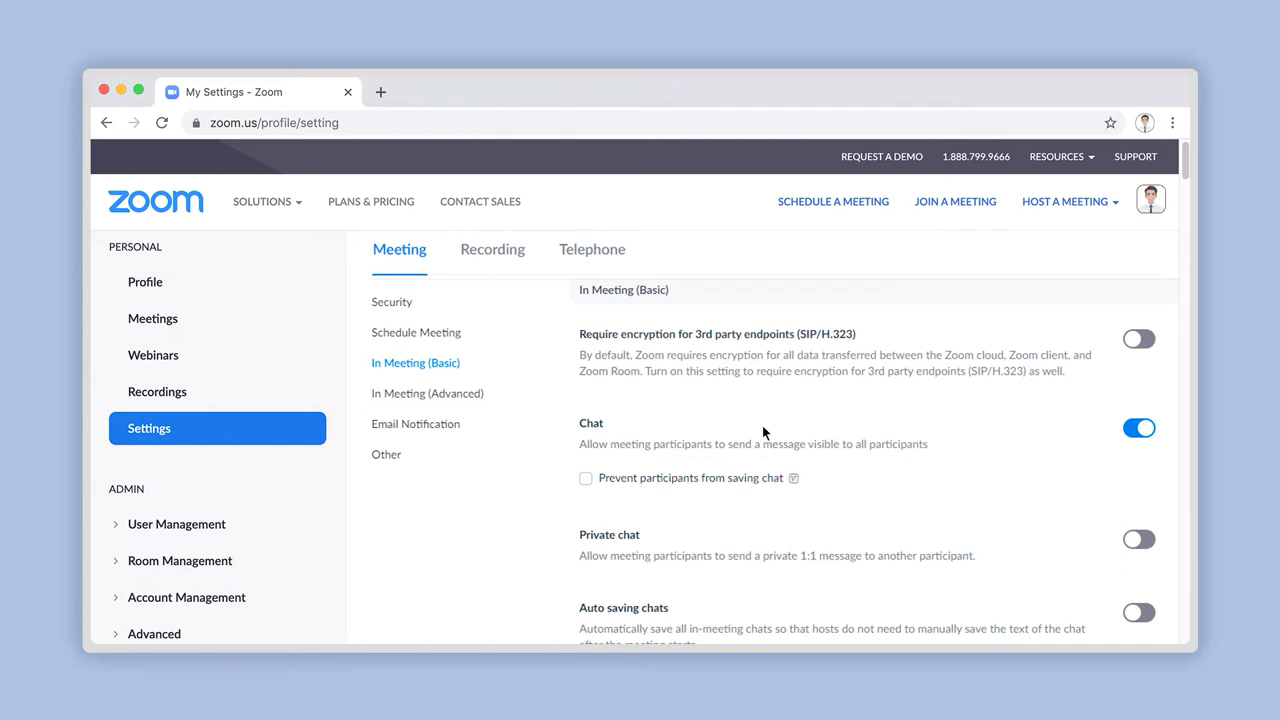
click(585, 478)
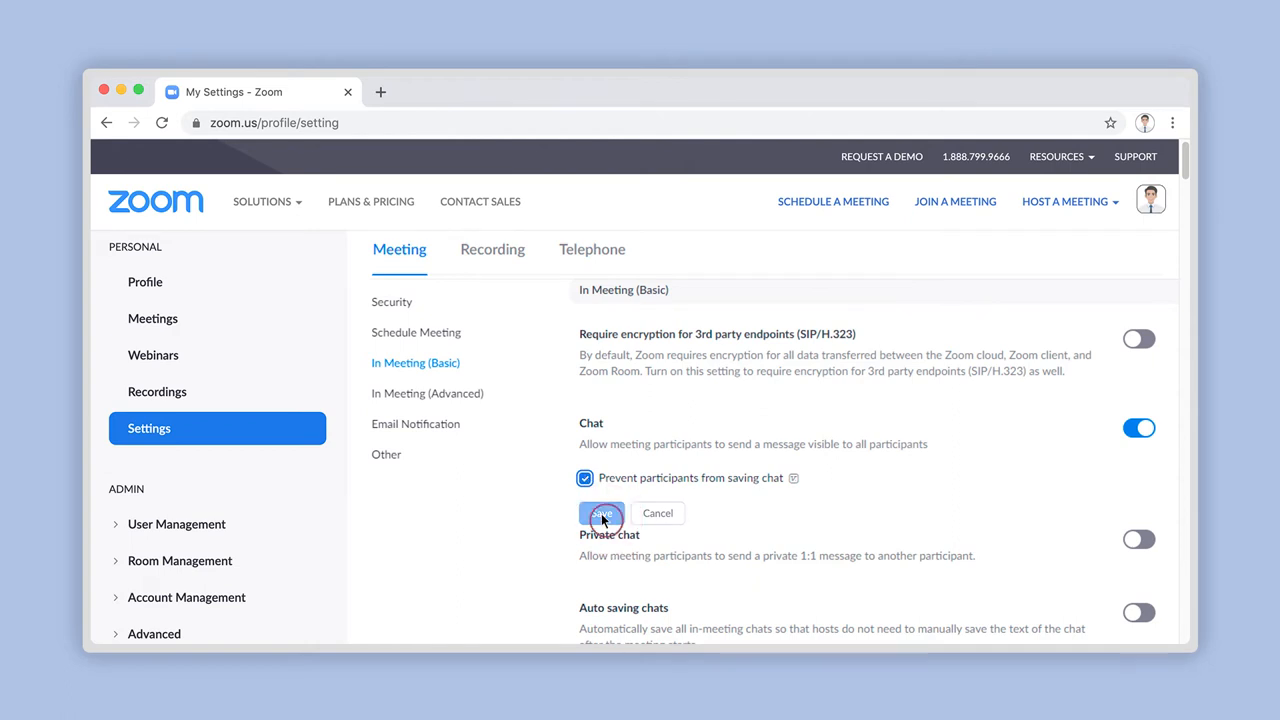
click(601, 513)
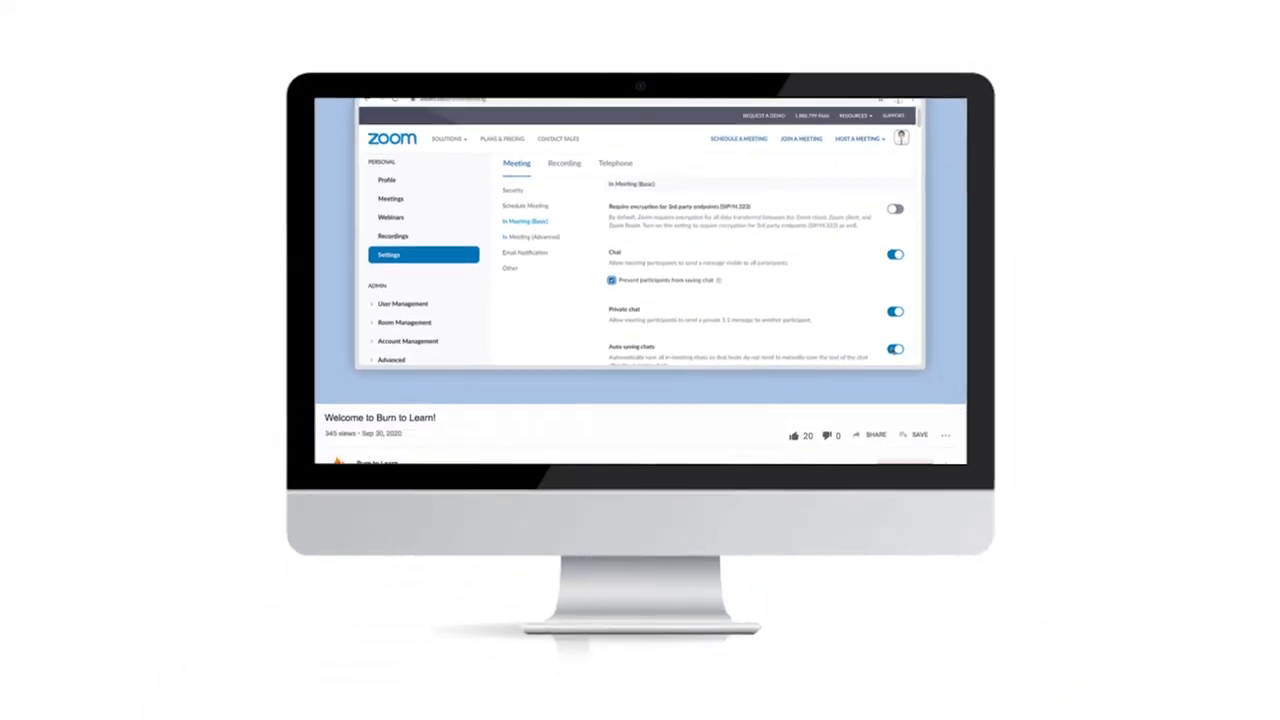
scroll(down, 3)
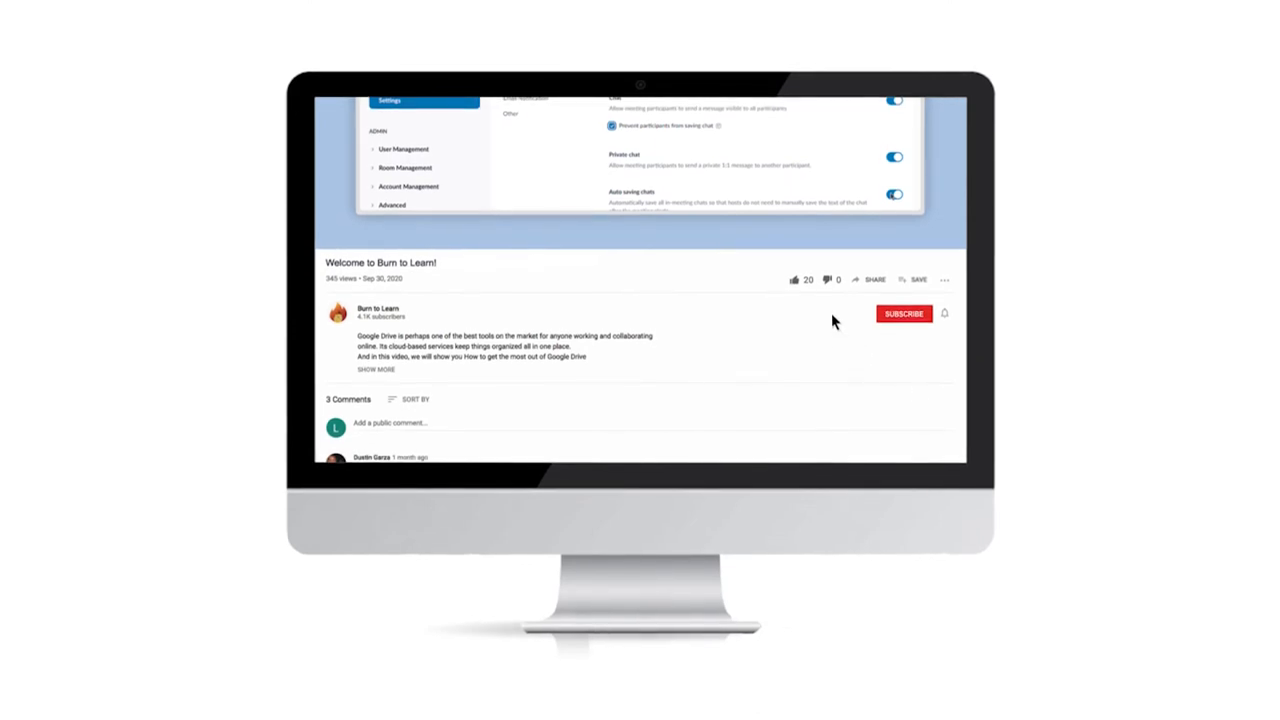
click(903, 313)
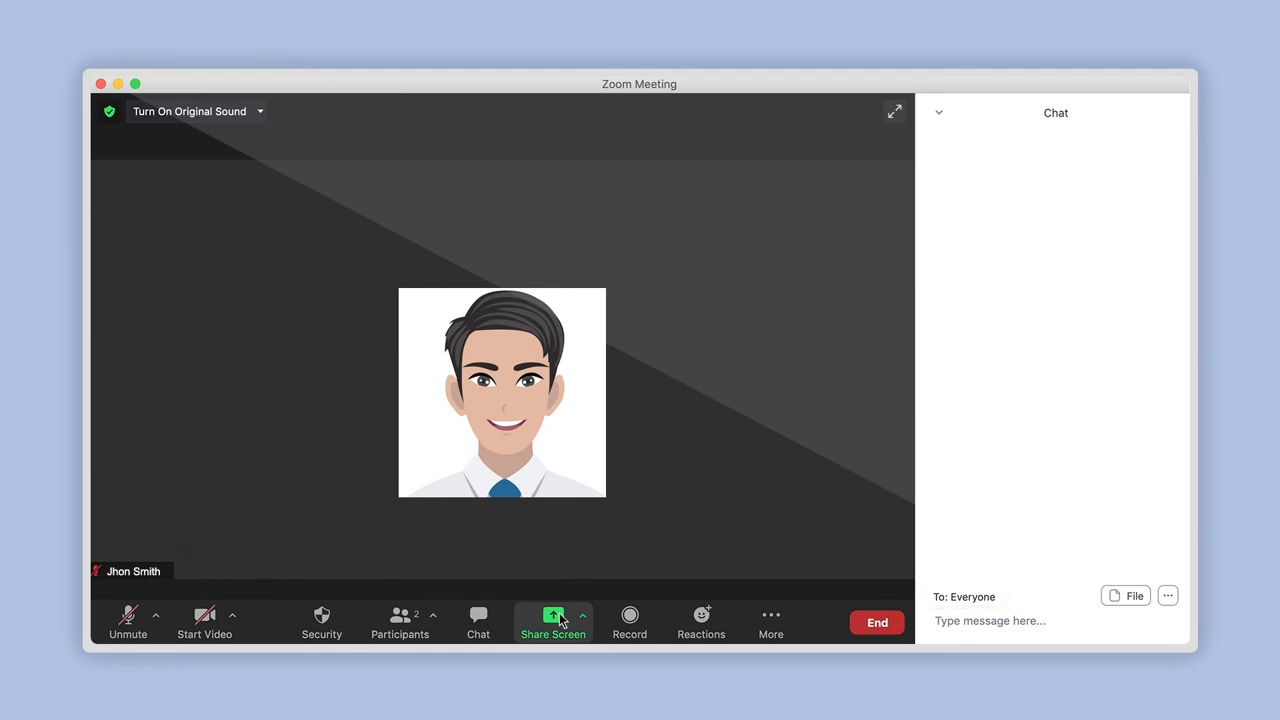
mouse_move(973, 601)
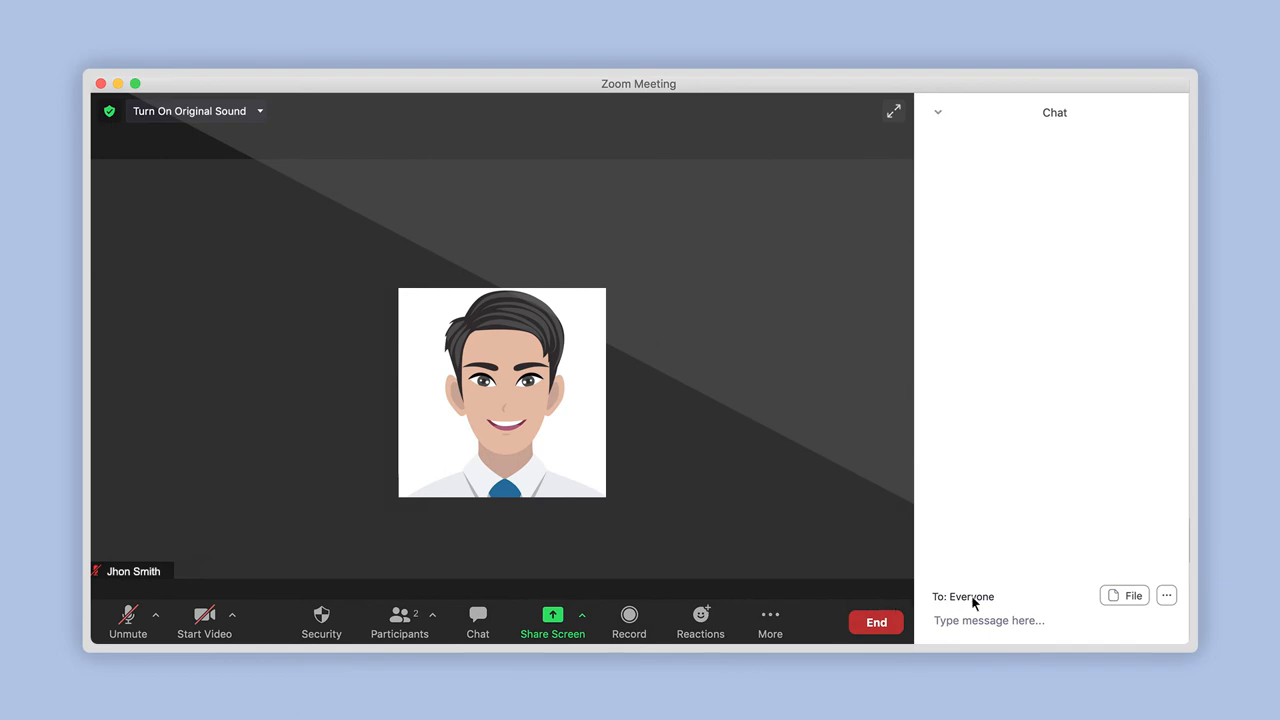
click(1166, 595)
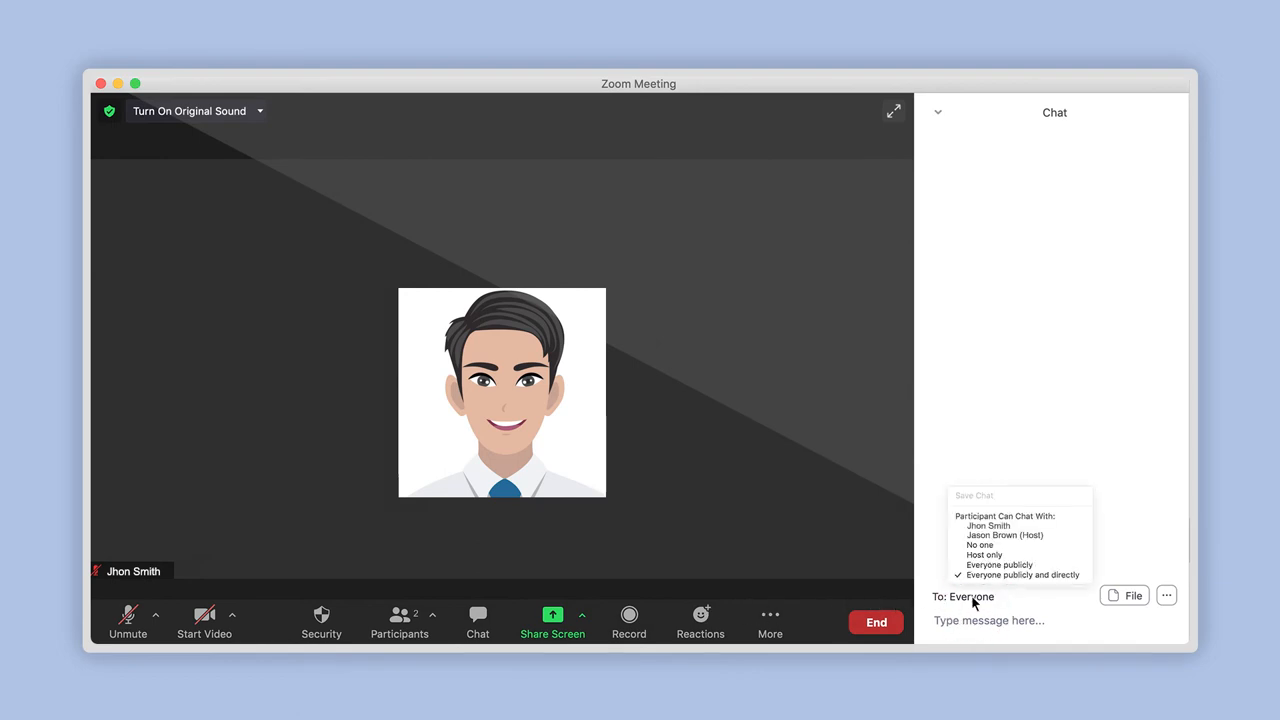
click(1005, 535)
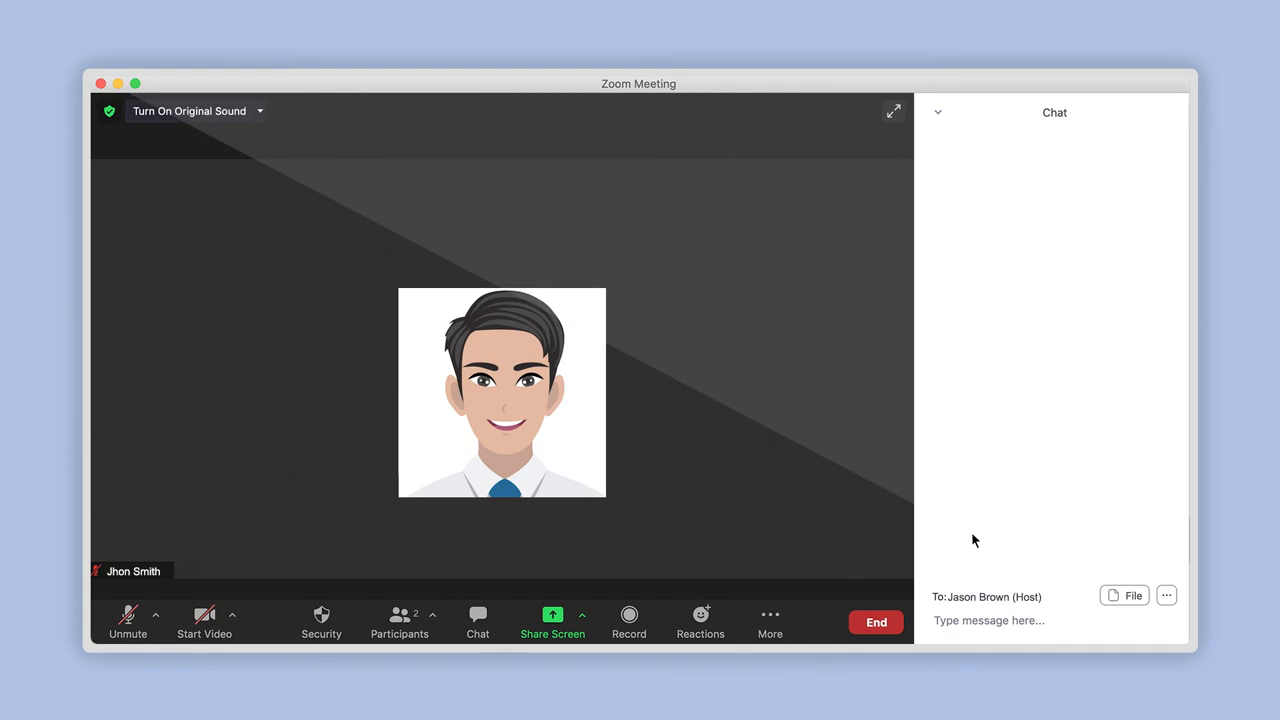
text(Hello!)
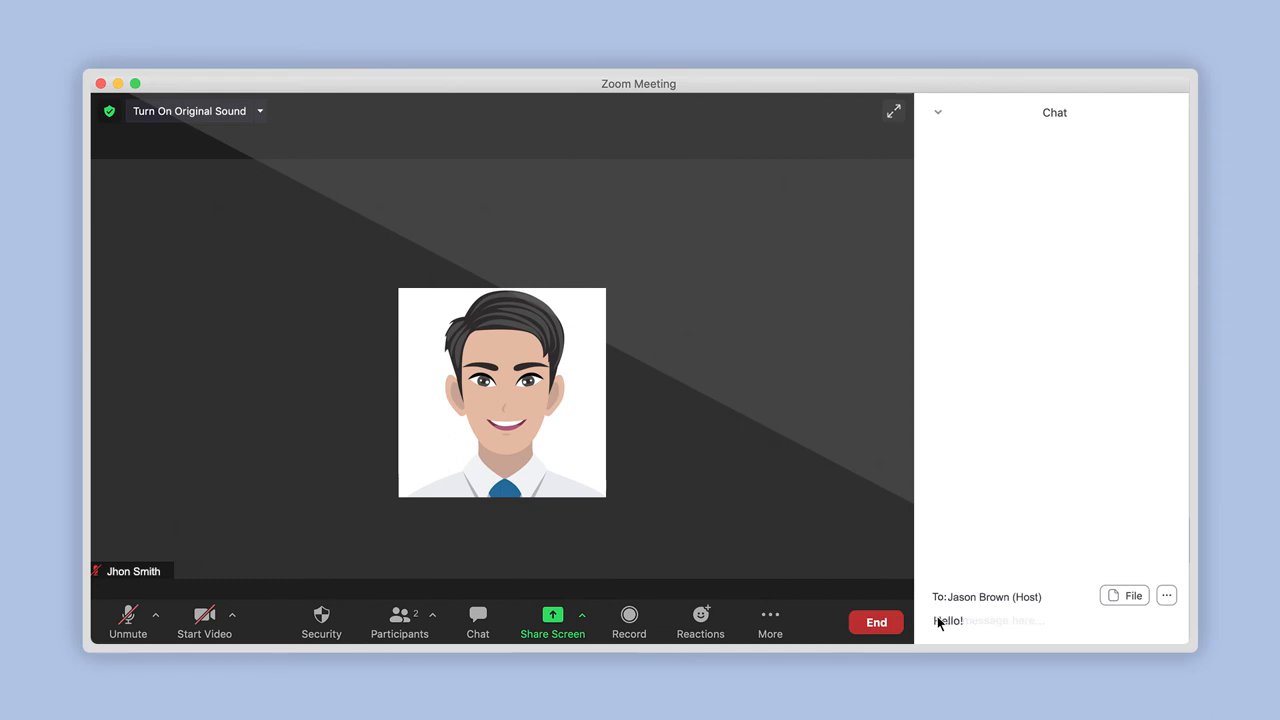
key(Return)
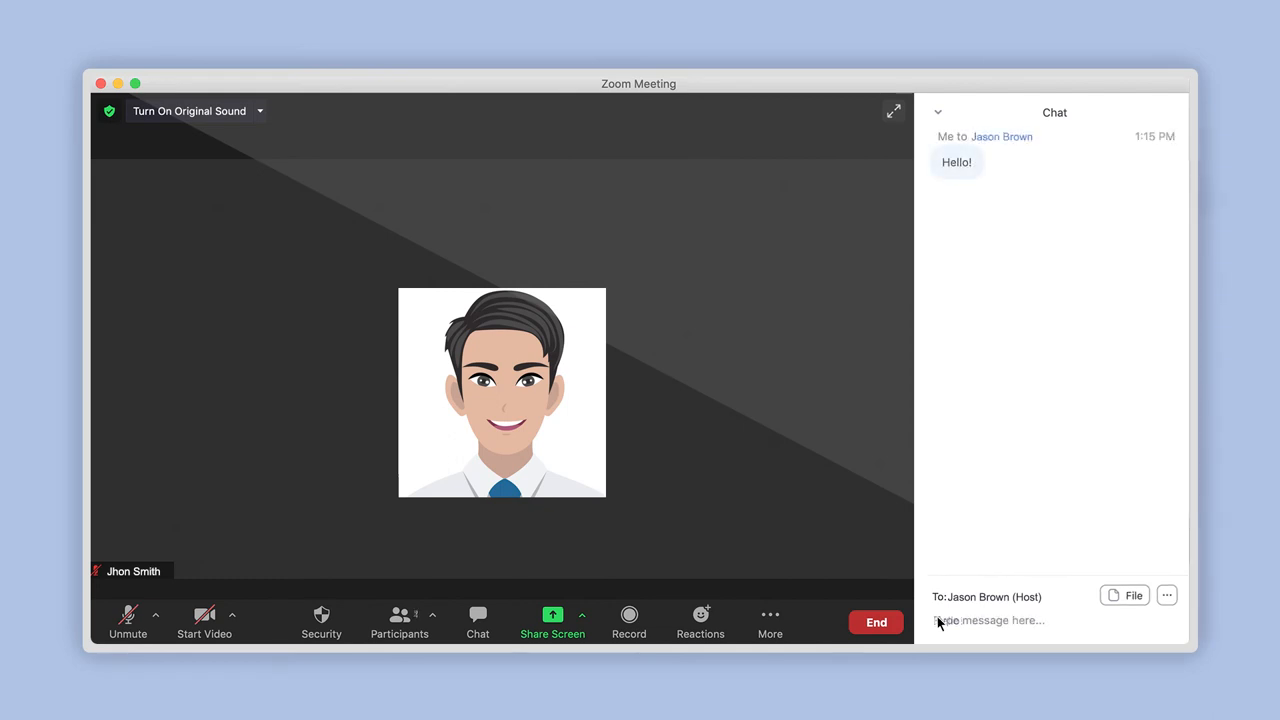